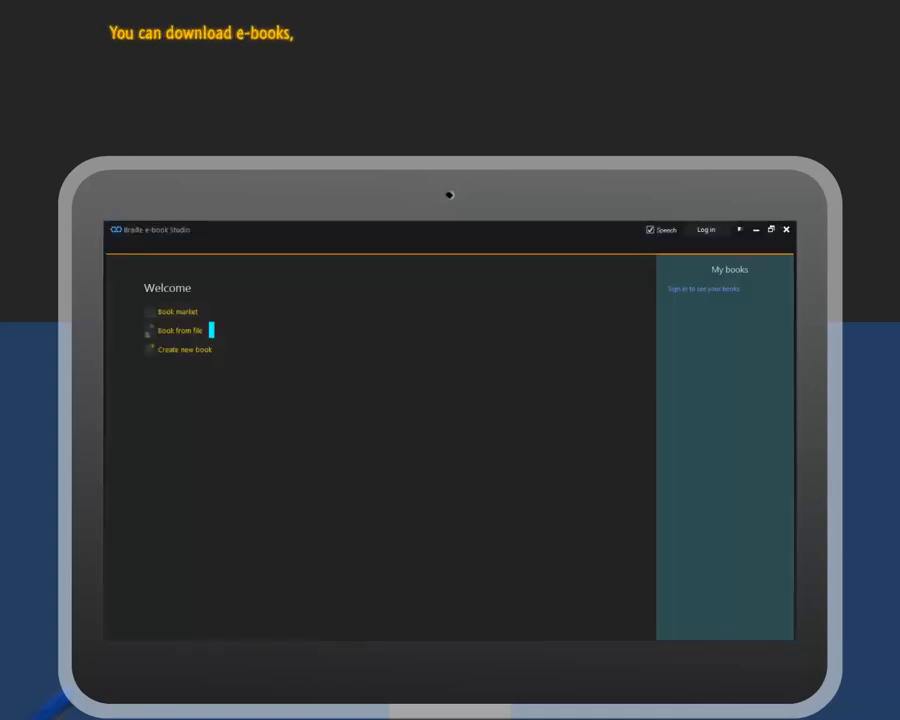
Load the e-book from its file and send it to the connected e-book reader device.
{"action": "left_click", "coordinate": [176, 330]}
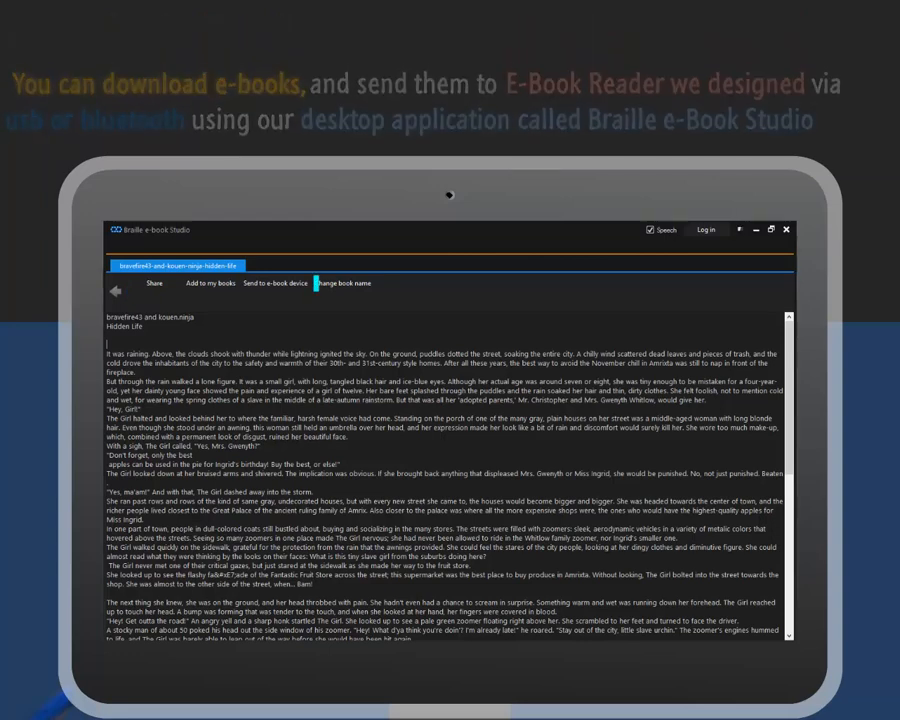
{"action": "left_click", "coordinate": [272, 284]}
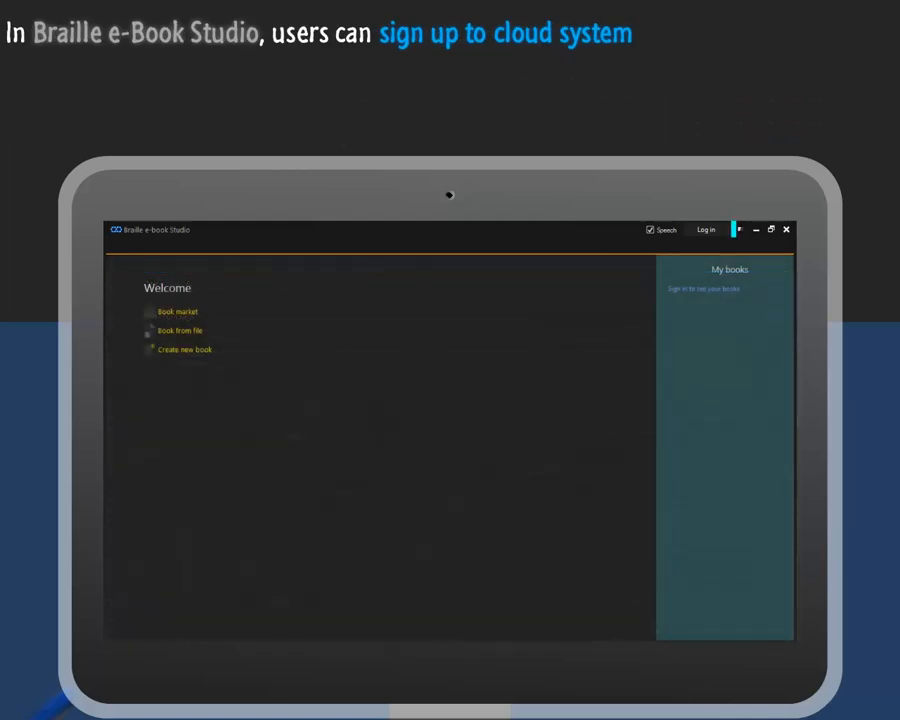
Sign in to the cloud account and upload the opened book to My books.
{"action": "left_click", "coordinate": [704, 230]}
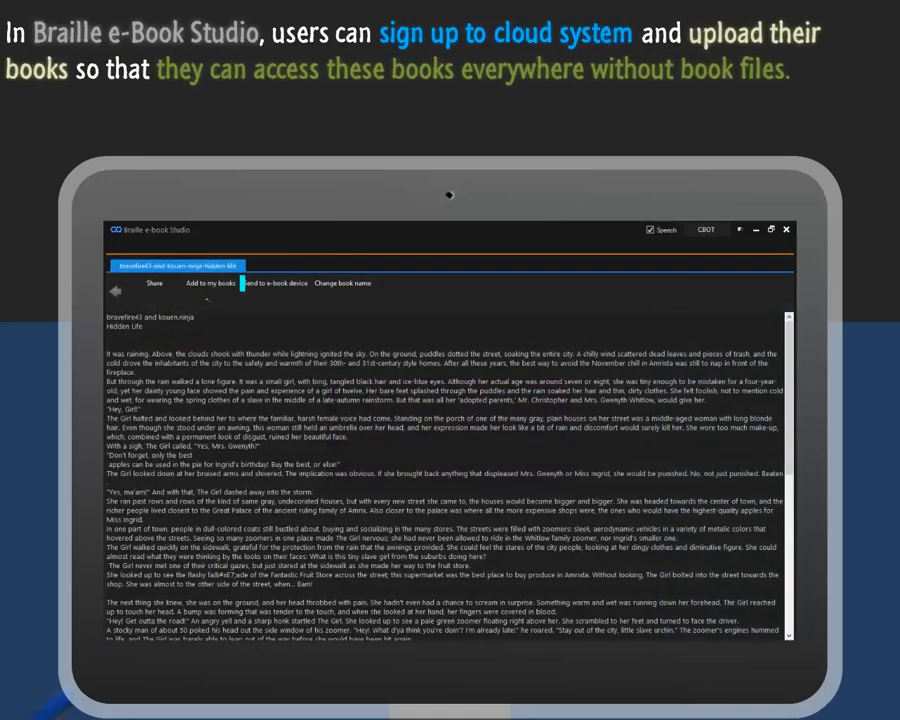
{"action": "left_click", "coordinate": [116, 290]}
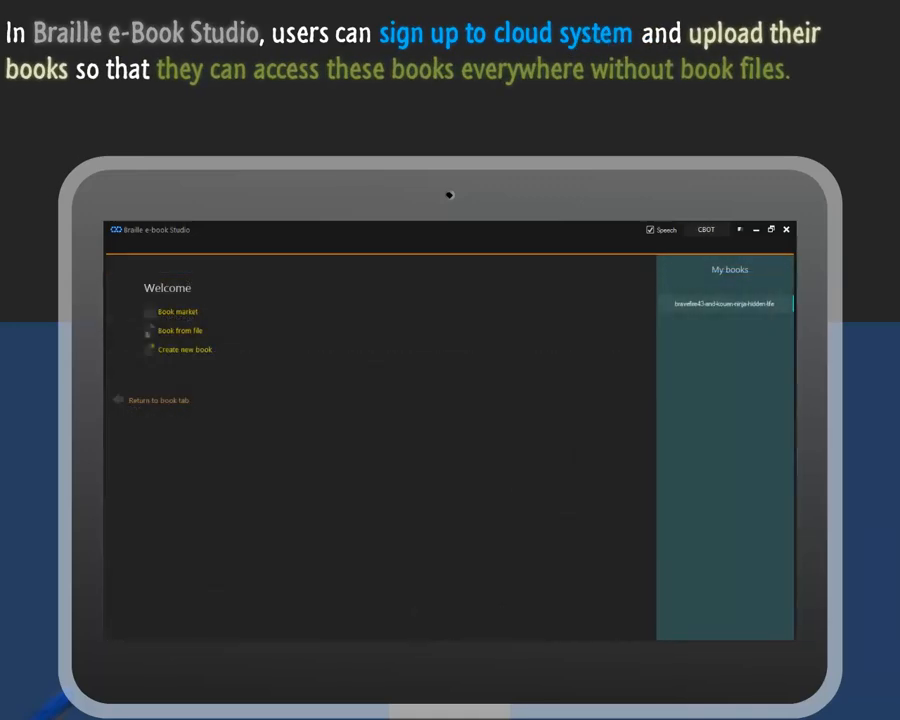